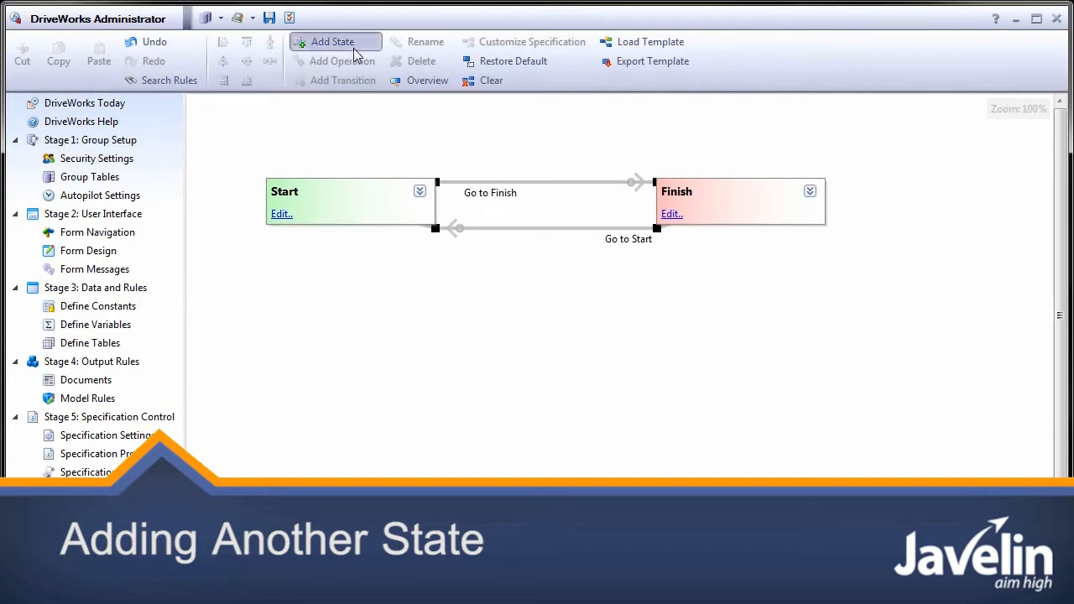
Add a new state named Middle alongside the Start and Finish states.
left_click(332, 40)
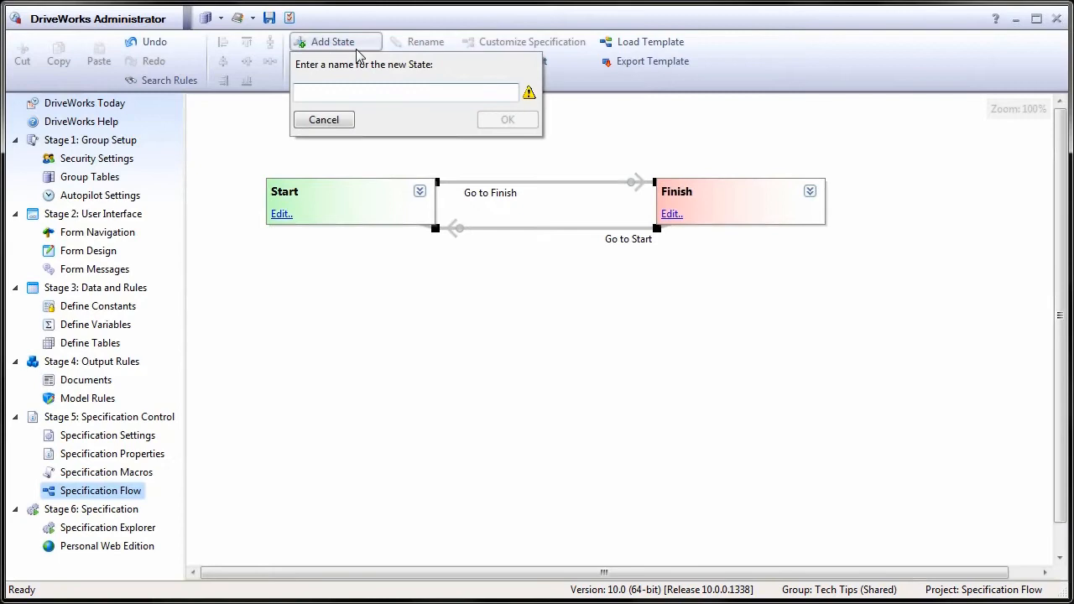
left_click(507, 119)
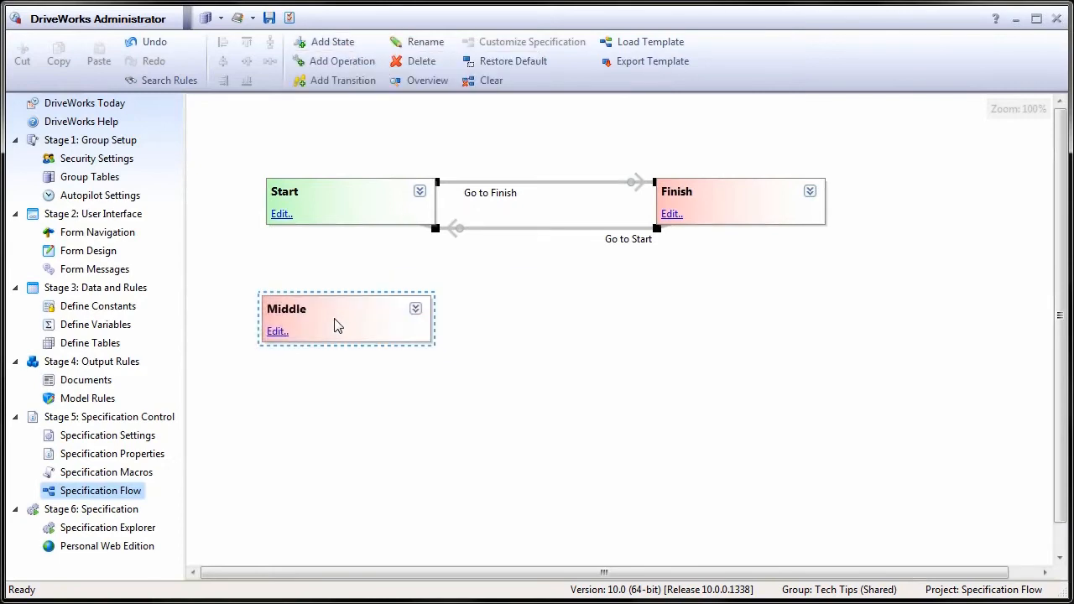
Create a Go to Middle transition from Start and target it at the Middle state.
left_click(343, 80)
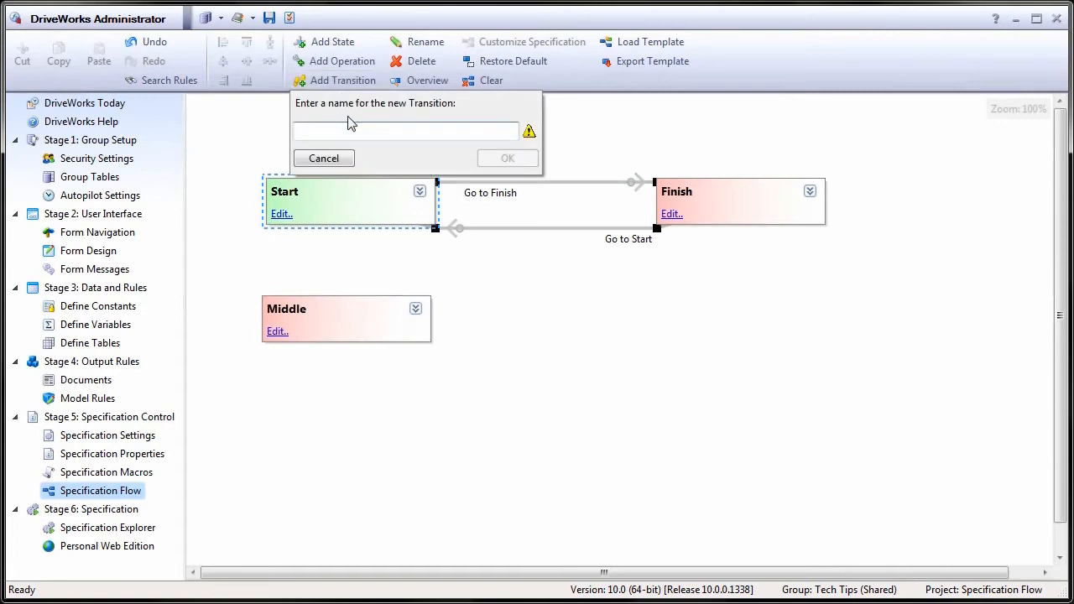
type("Go to Mi")
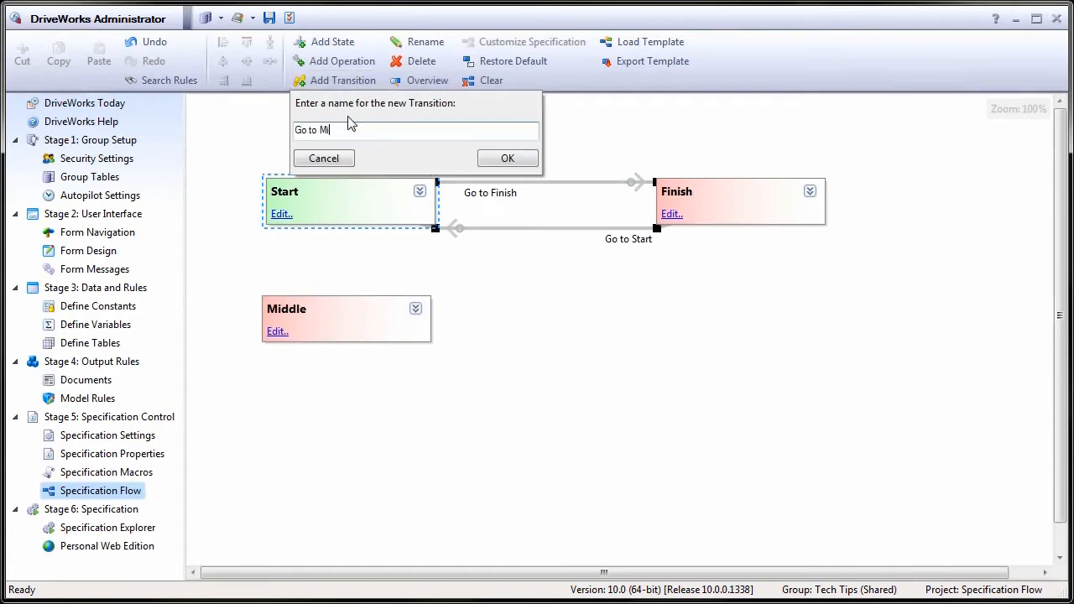
left_click(507, 158)
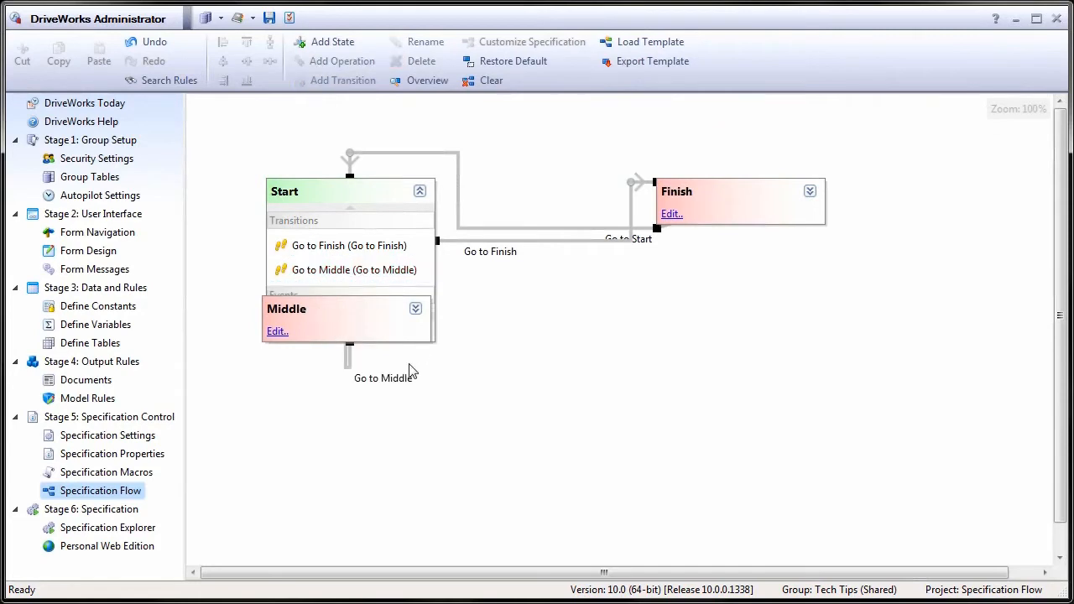
left_click(419, 192)
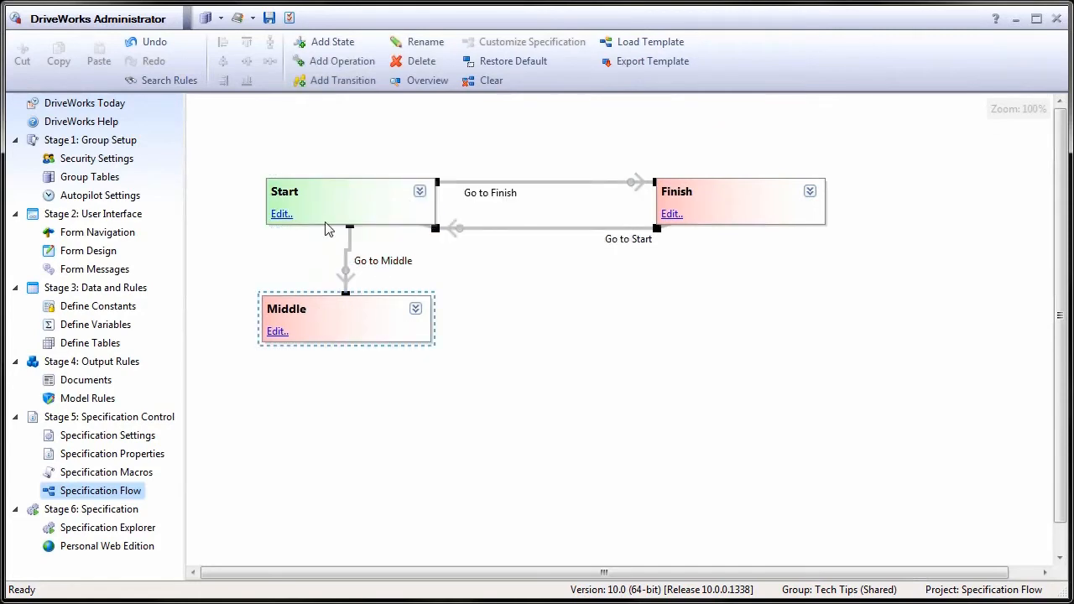
Create a Go to Finish transition from Middle to Finish, then list specifications in Specification Explorer.
left_click(343, 81)
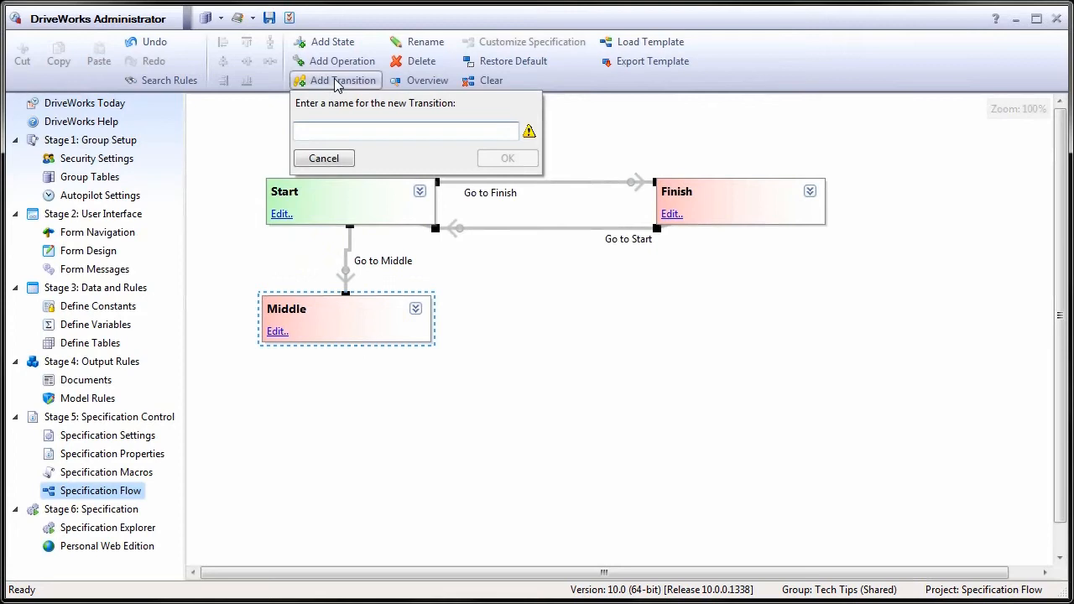
type("Go to")
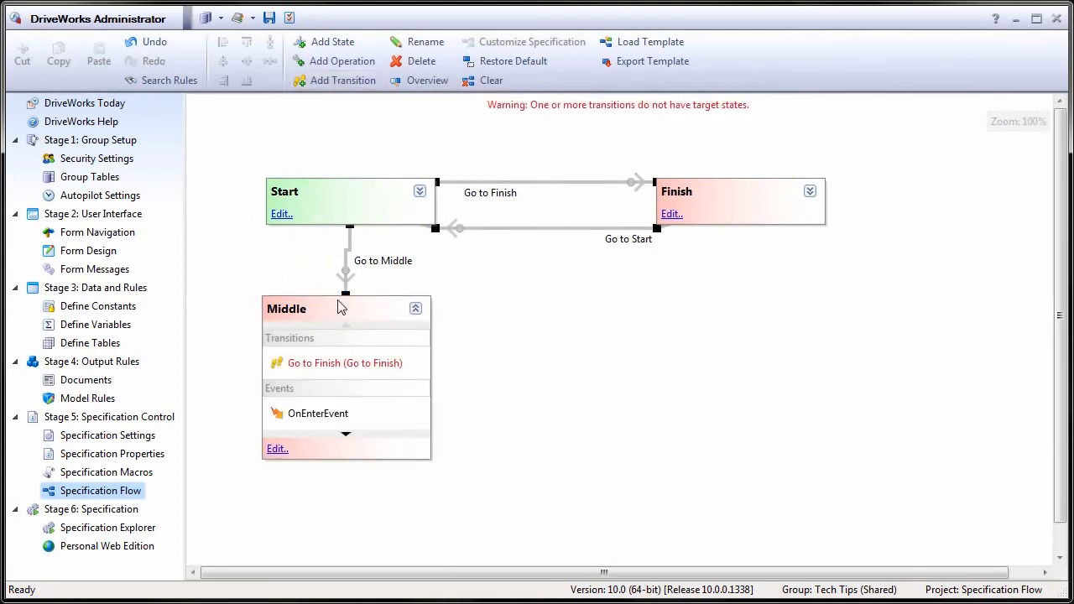
left_click(344, 363)
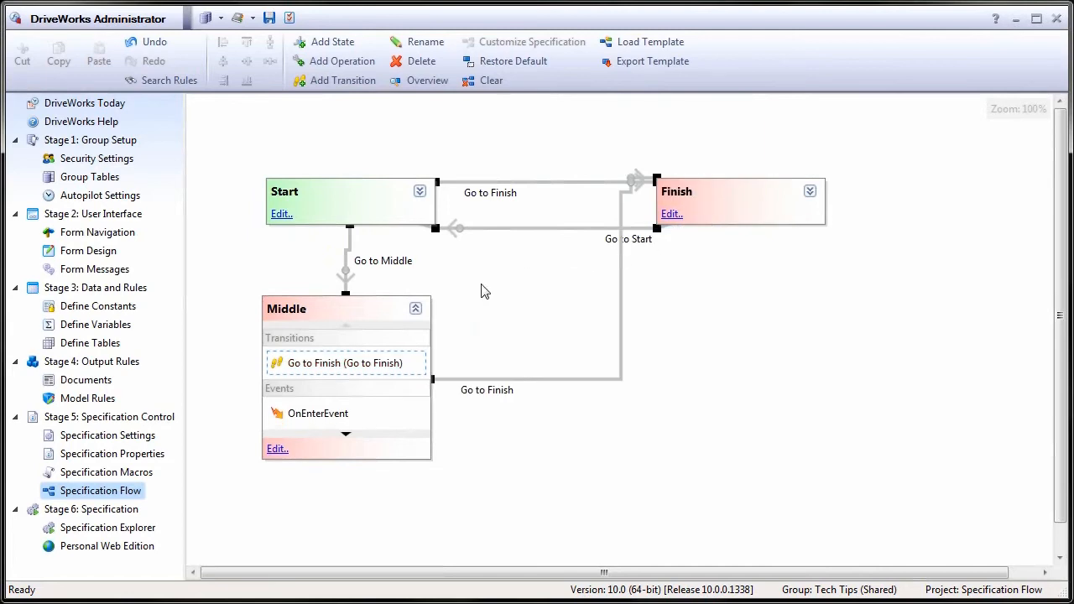
left_click(416, 309)
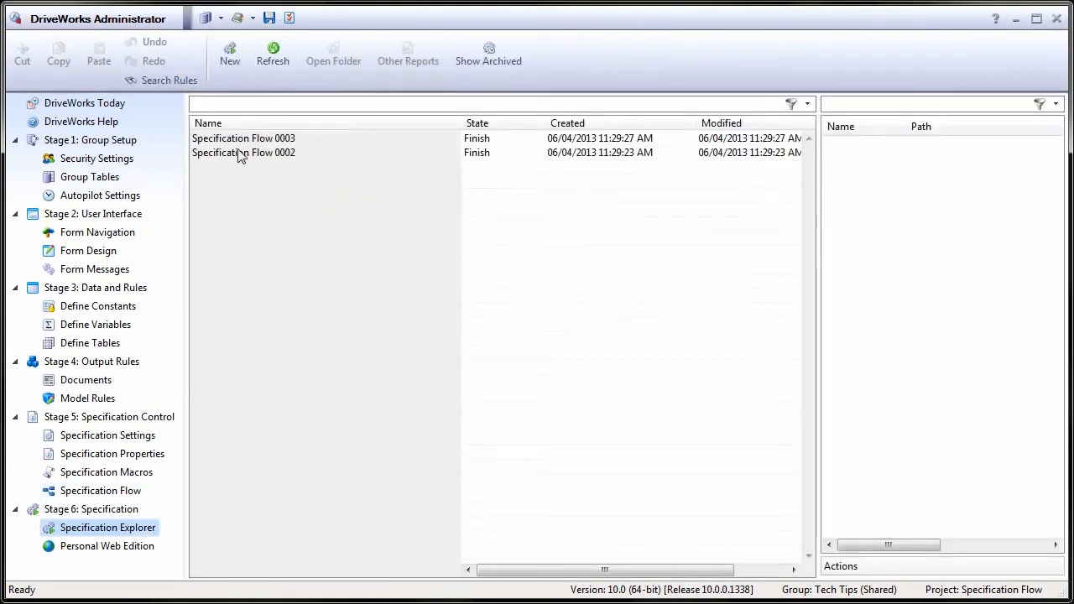
Create a new Specification Flow specification and send it to Middle as Specification Flow 0004.
left_click(228, 52)
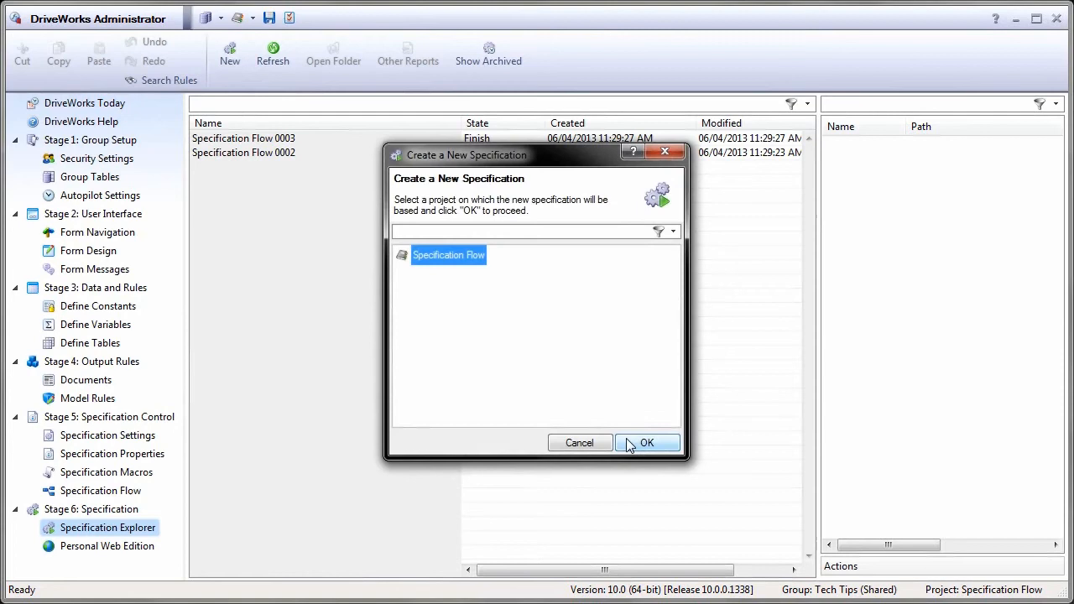
left_click(648, 443)
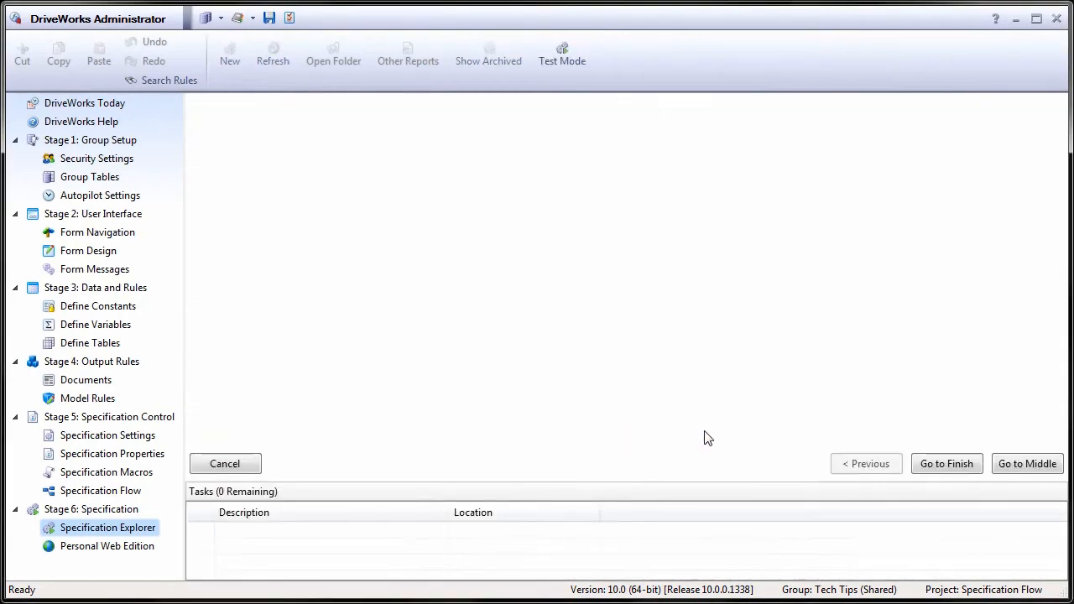
left_click(1028, 464)
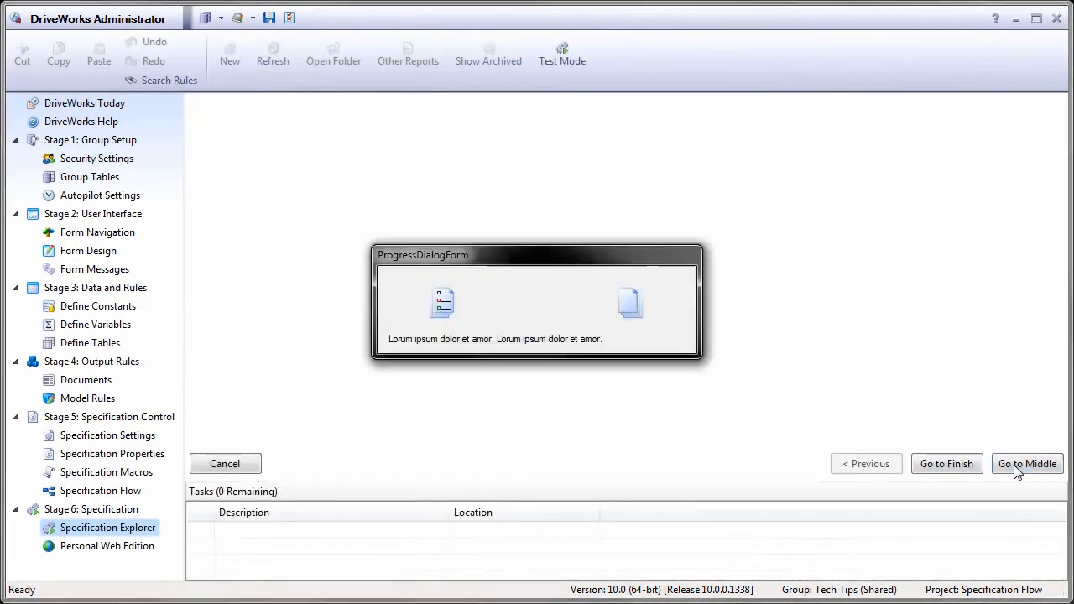
left_click(1027, 463)
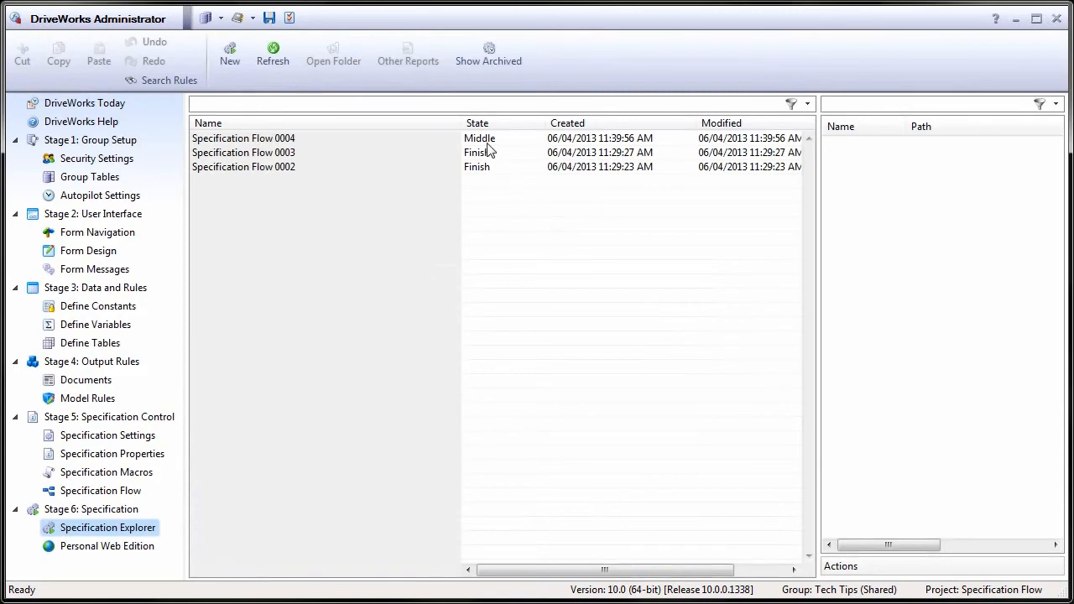
Move Specification Flow 0004 from Middle to Finish with the Go to Finish action.
left_click(244, 137)
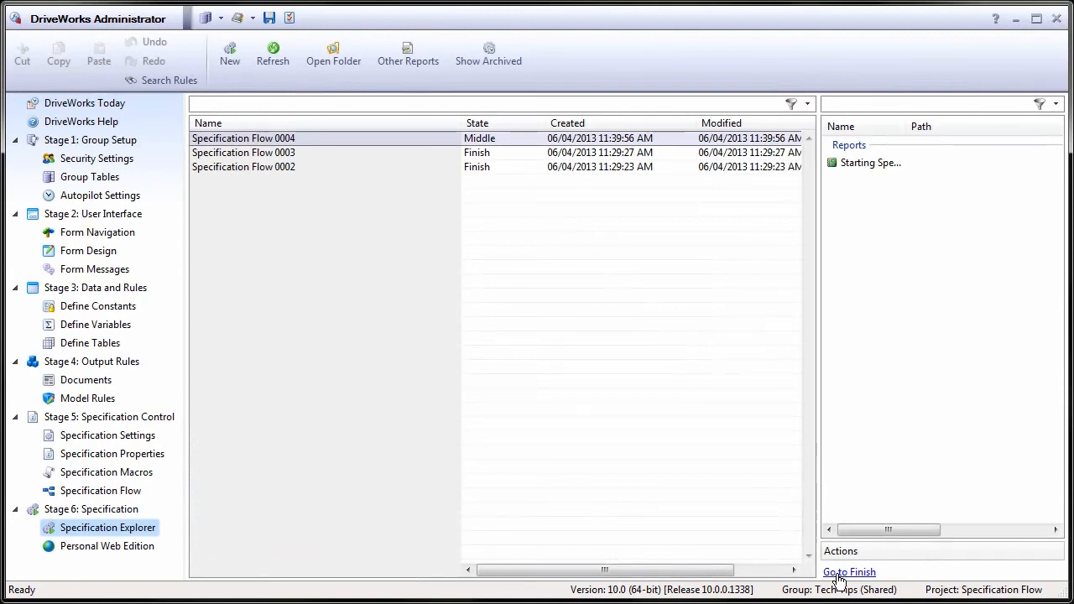
left_click(850, 571)
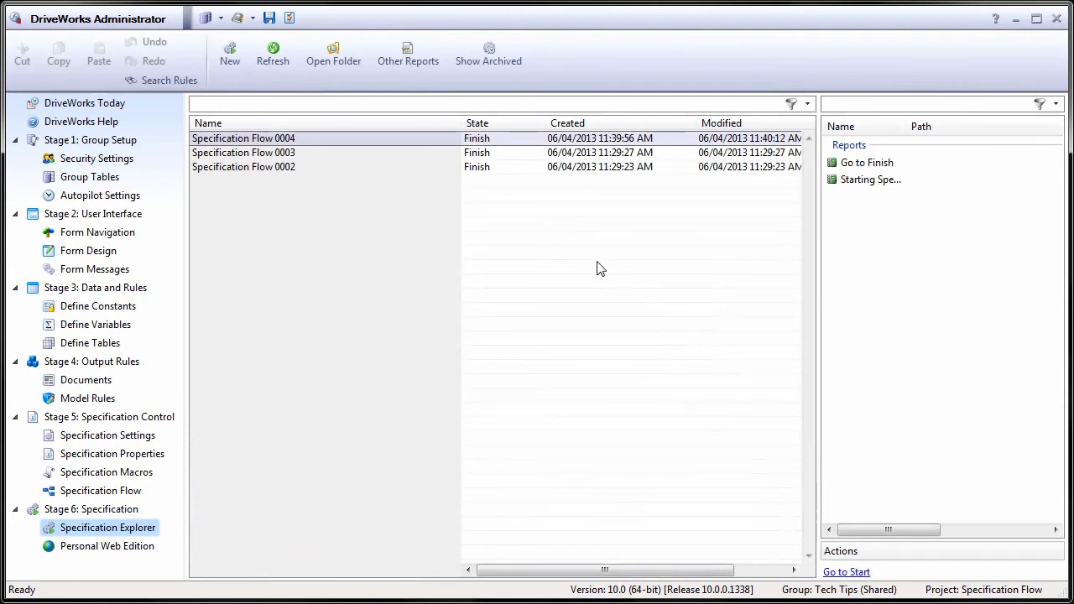
mouse_move(495, 150)
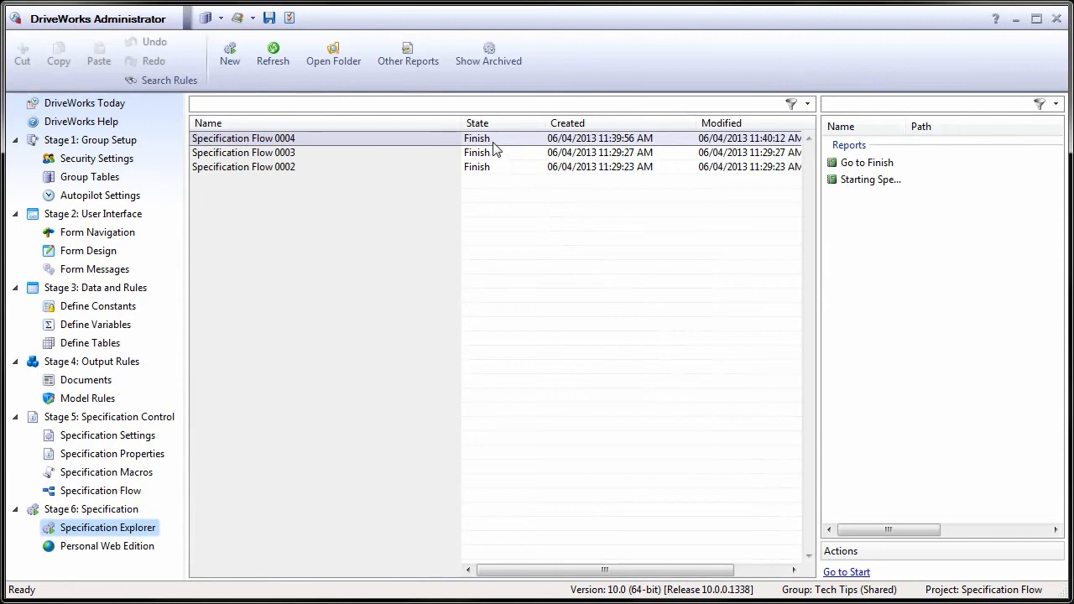
mouse_move(531, 178)
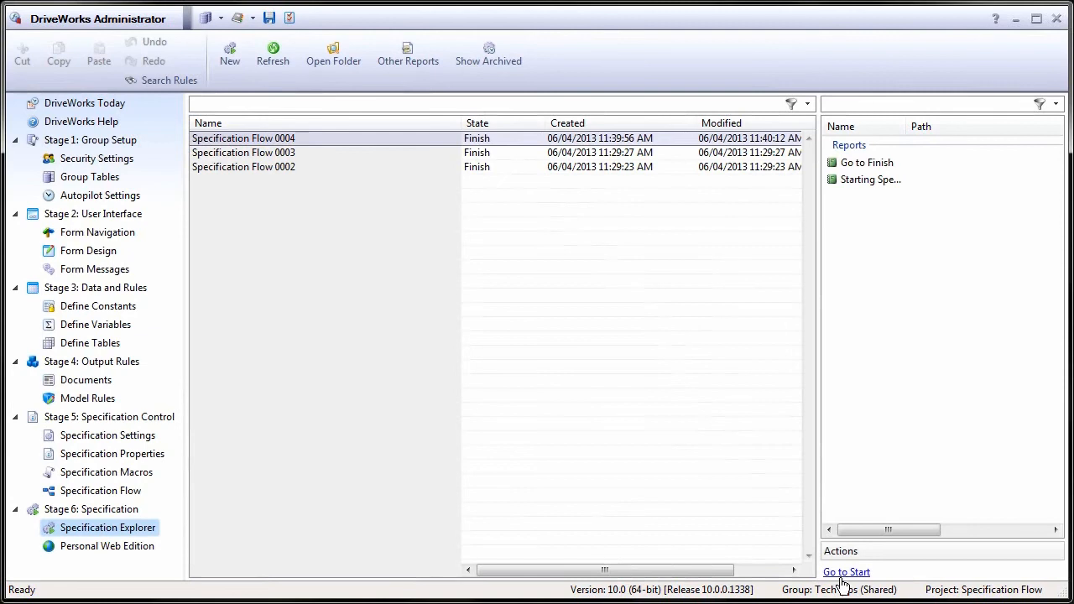
Send Specification Flow 0004 back to Start with the Go to Start action.
left_click(845, 571)
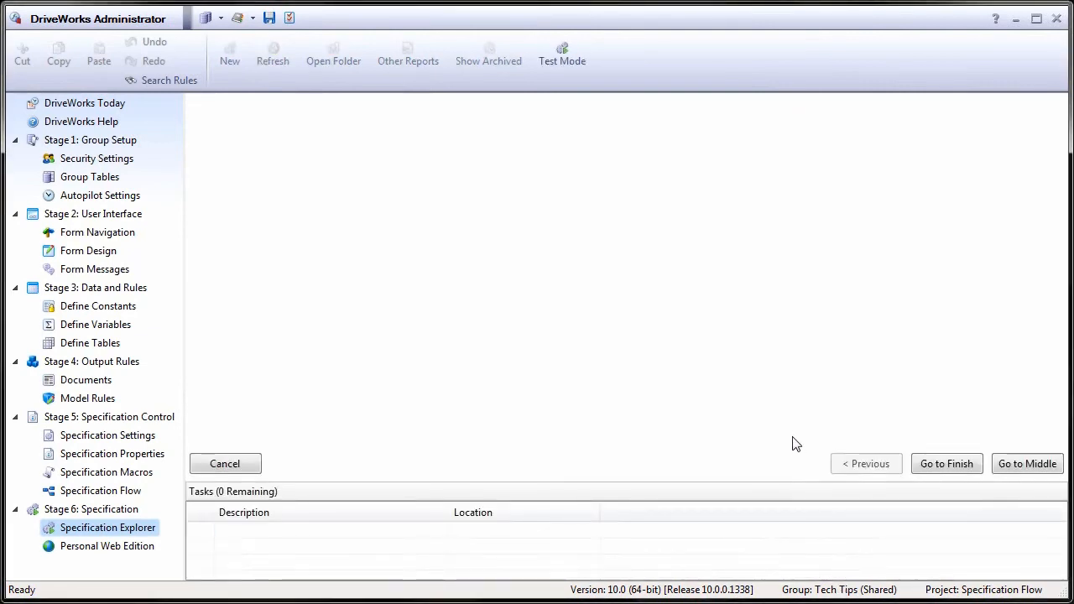
mouse_move(991, 470)
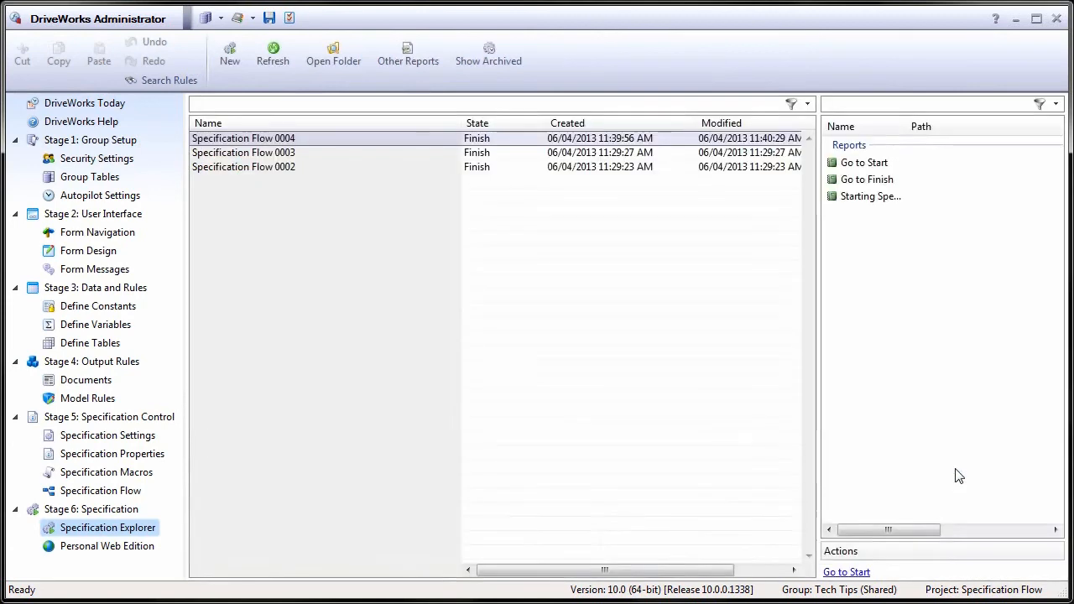
mouse_move(613, 399)
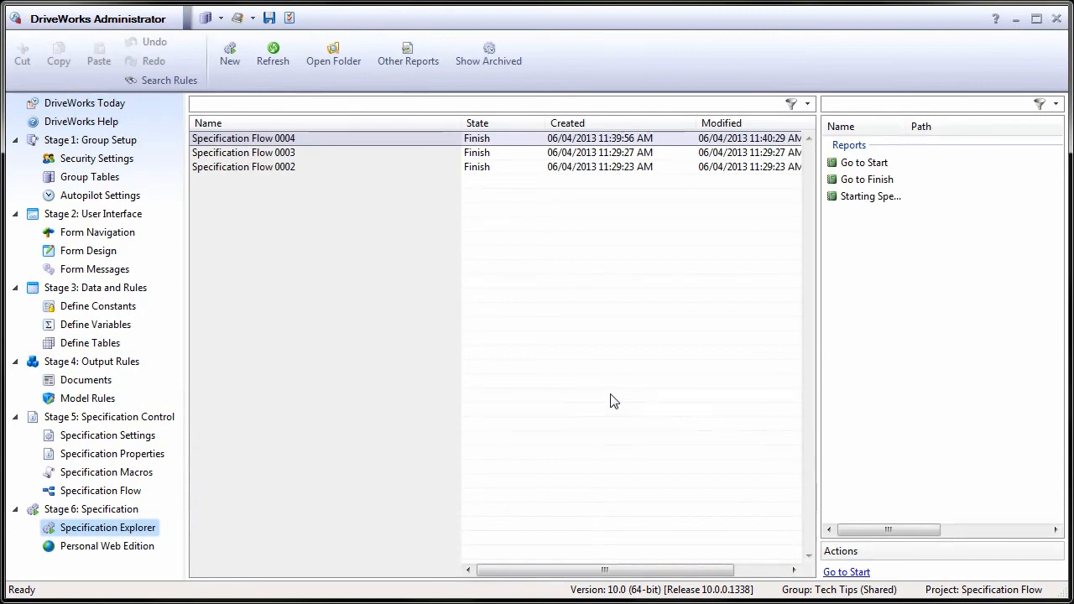